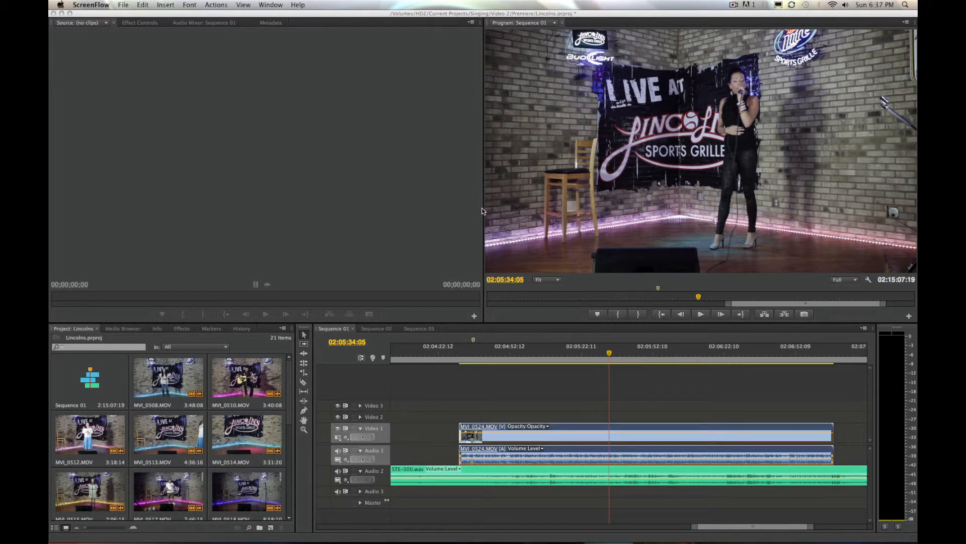
pyautogui.moveTo(382, 240)
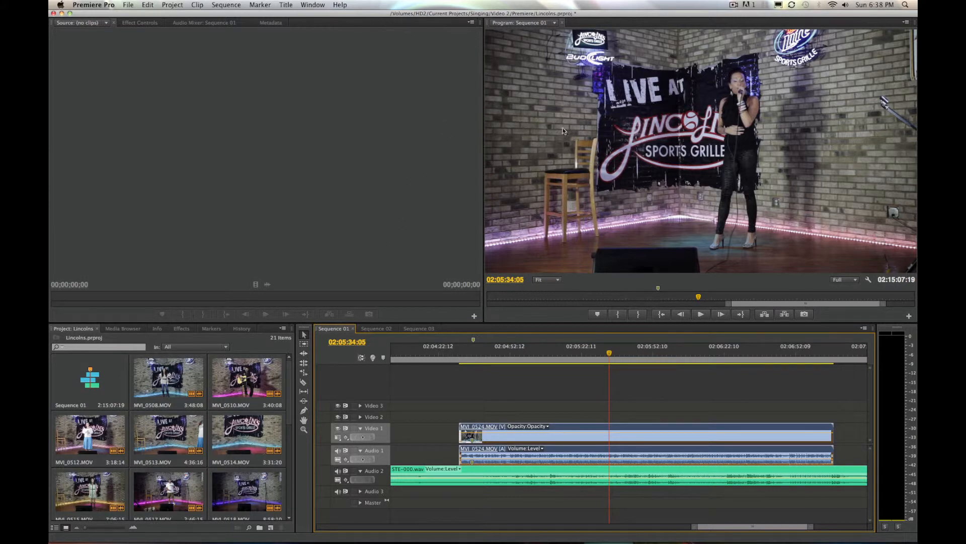
pyautogui.moveTo(676, 130)
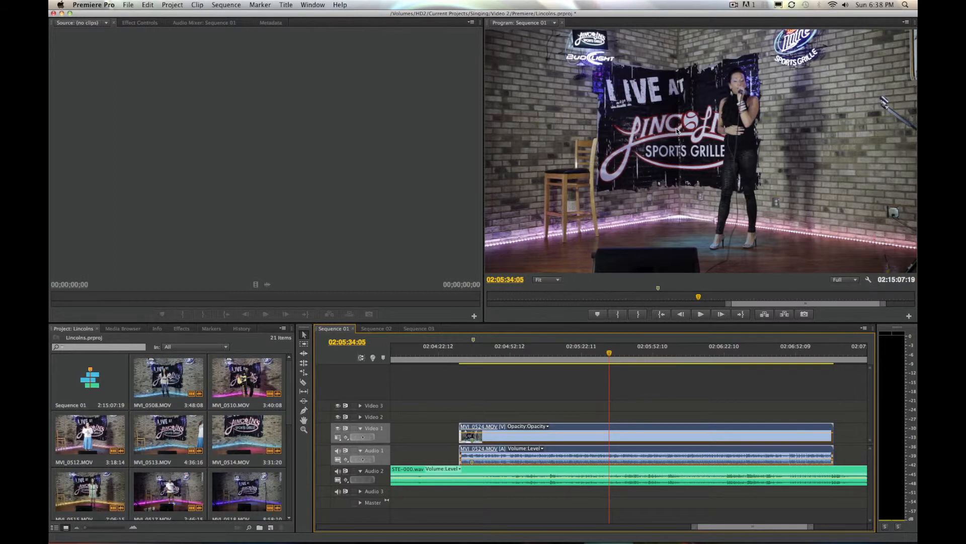
pyautogui.moveTo(797, 359)
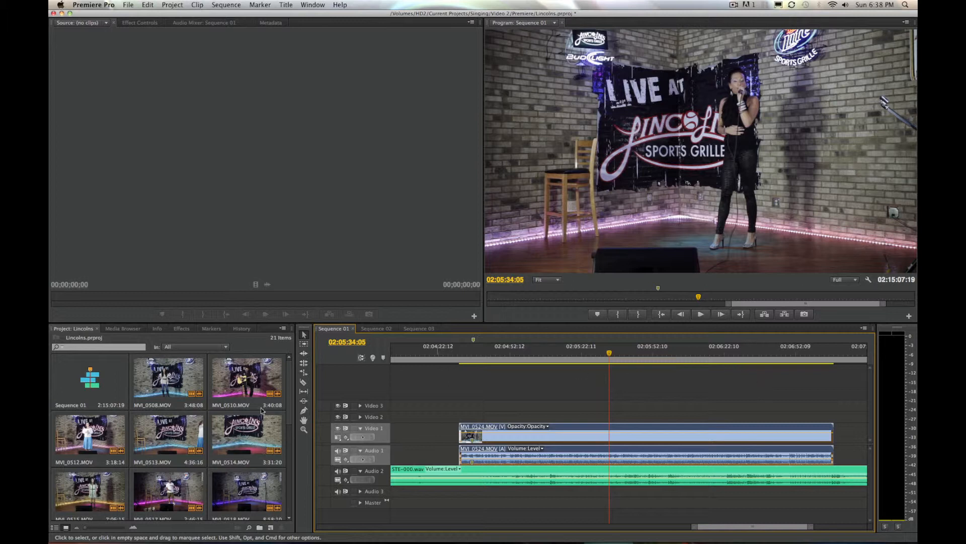
# Step: Shift the MVI_0524 clip a few frames later against the WAV track, then play to check sync
pyautogui.scroll(-3)
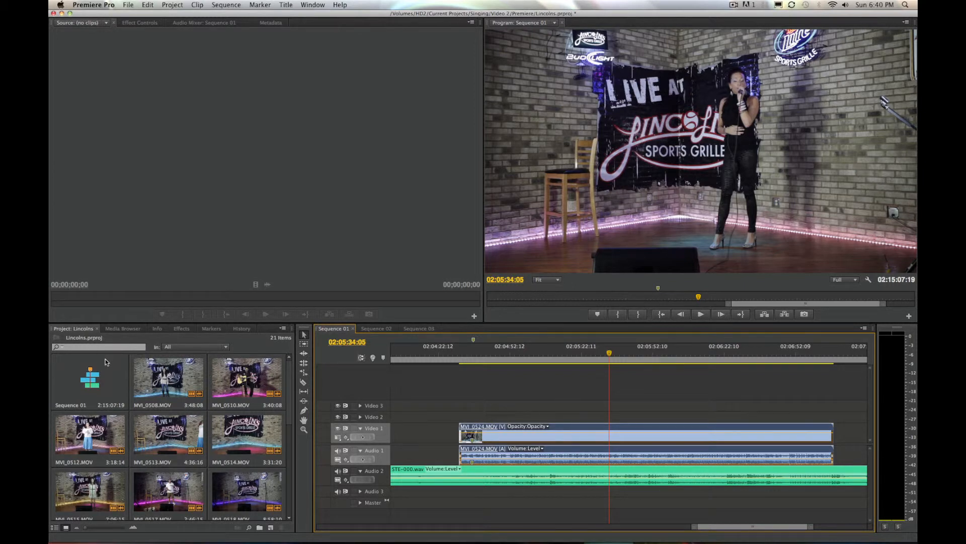
pyautogui.moveTo(393, 381)
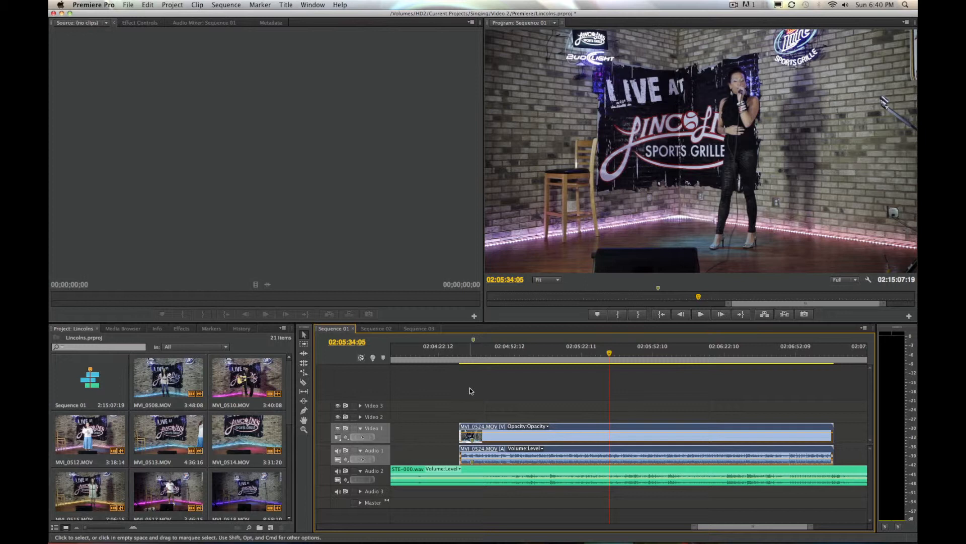
pyautogui.moveTo(626, 467)
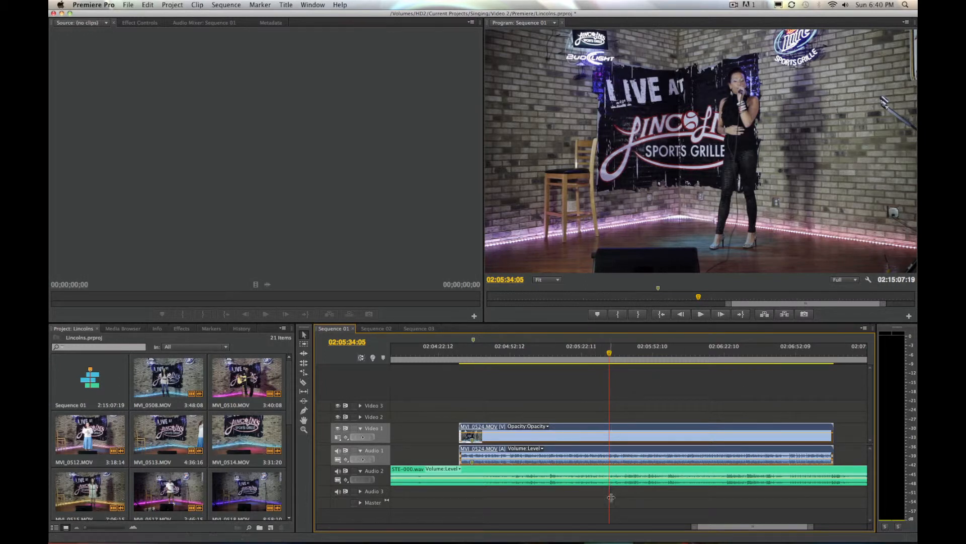
pyautogui.click(700, 314)
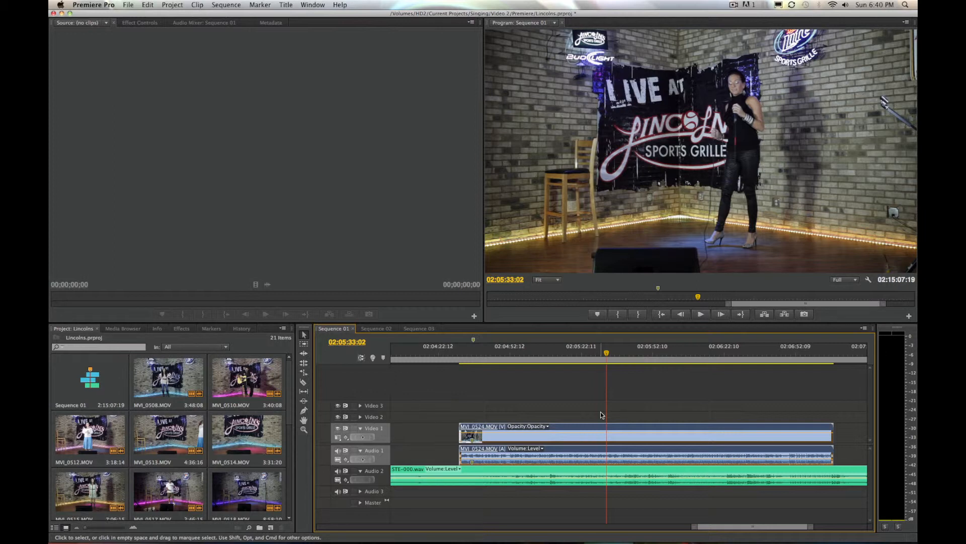
pyautogui.moveTo(347, 342)
pyautogui.write('+')
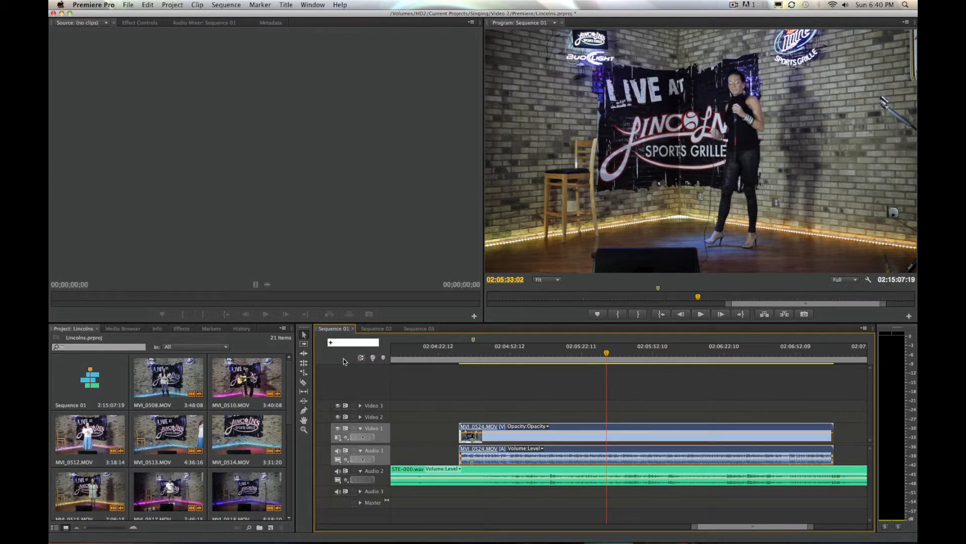
pyautogui.click(346, 342)
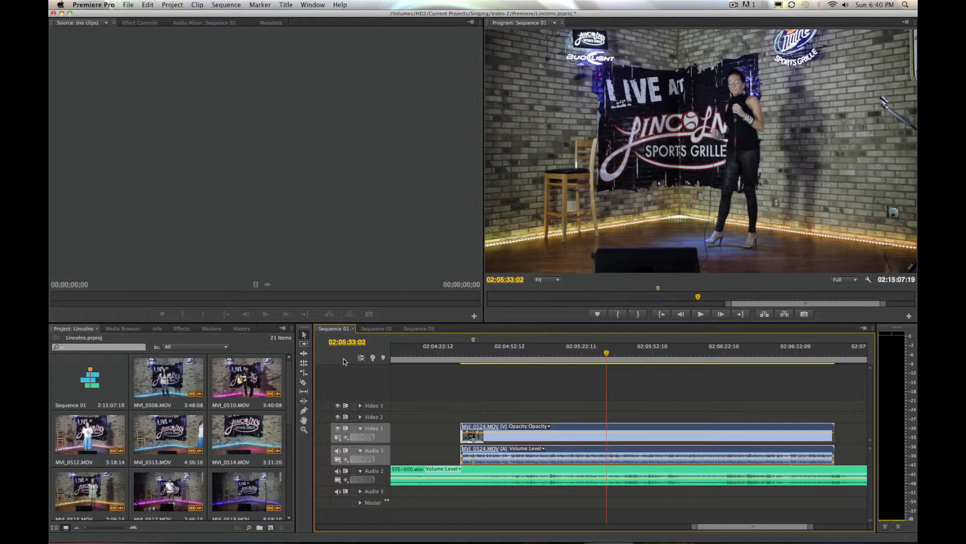
pyautogui.click(701, 314)
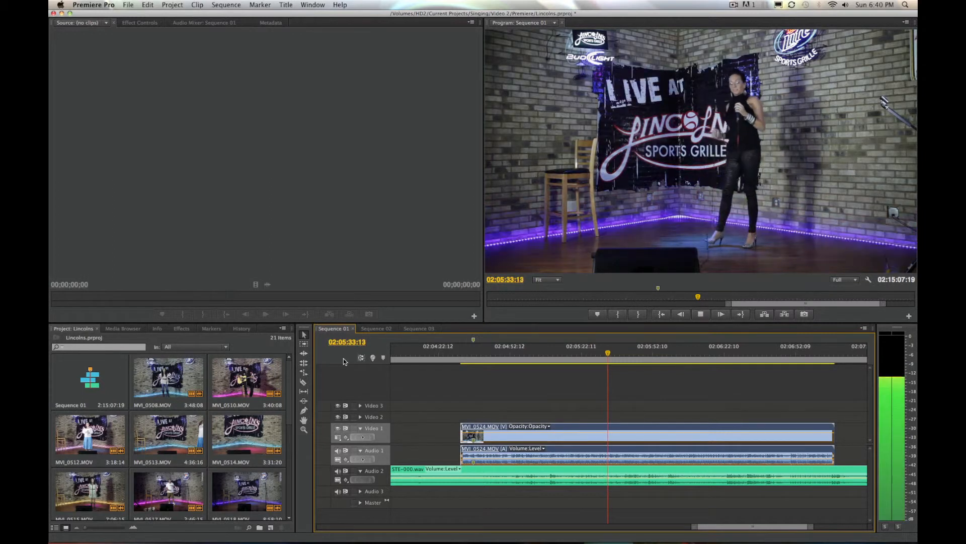